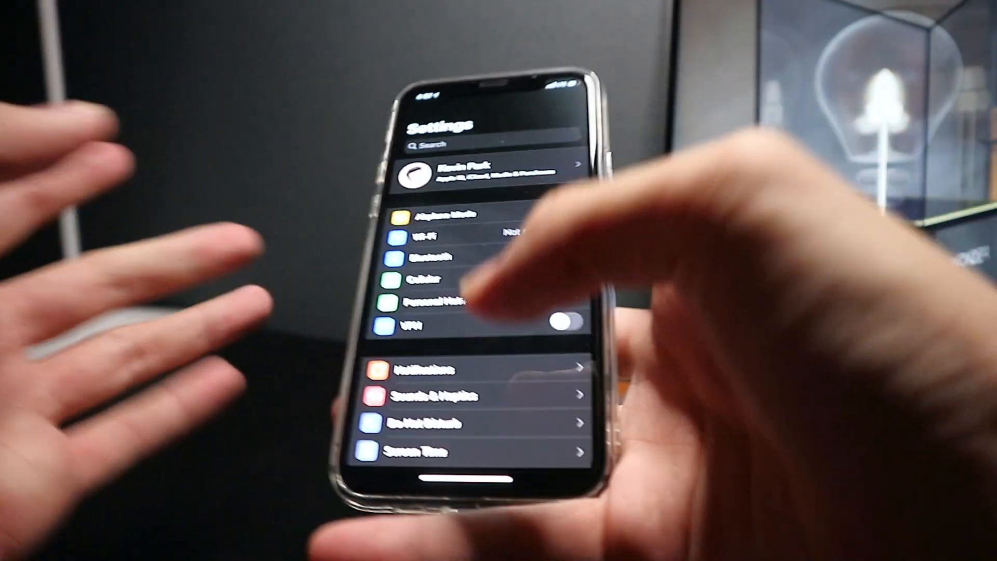
Reach the Accessibility settings scrolled to the Physical and Hearing options.
scroll("down", 3)
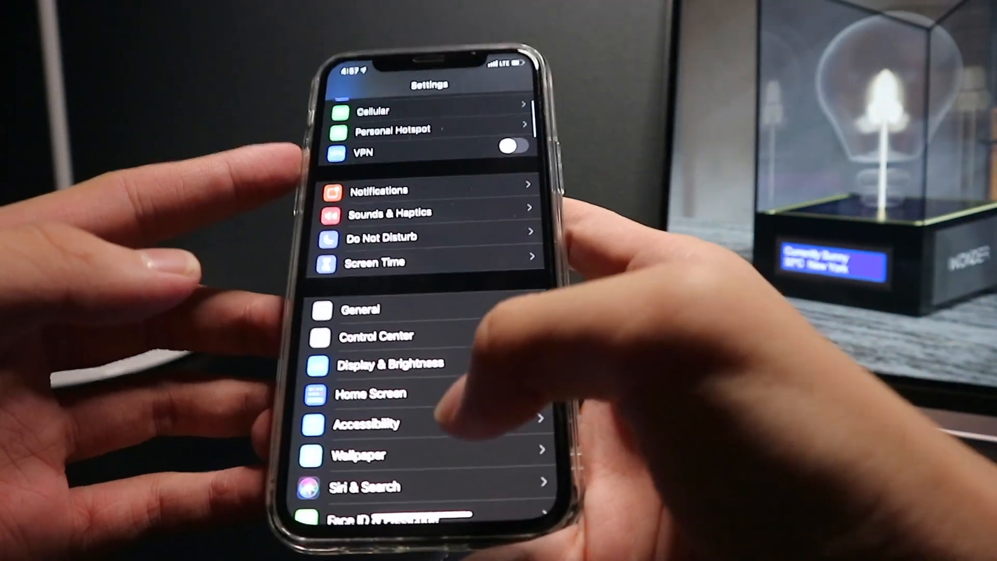
left_click(367, 424)
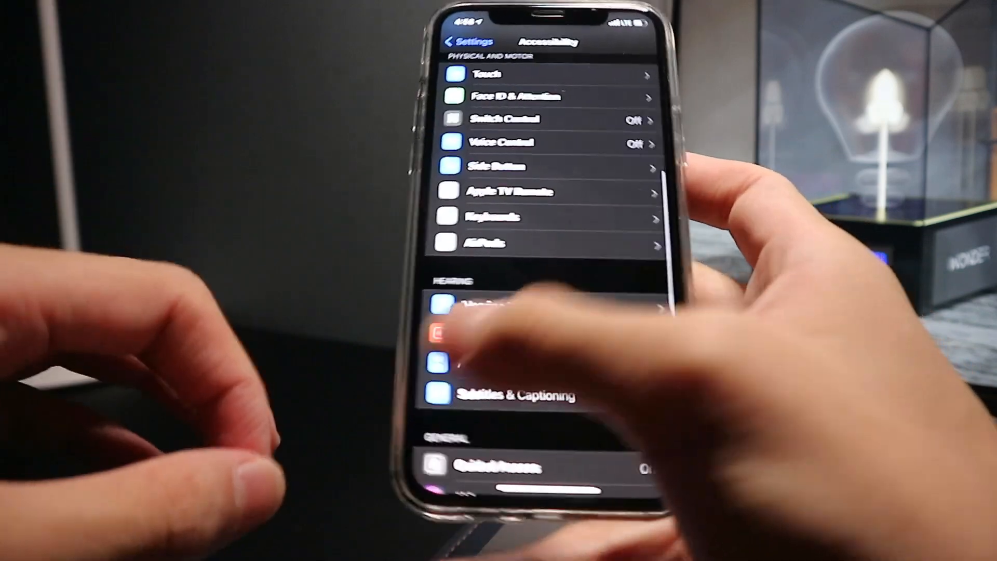
Forget the AirPods Pro from the iPhone's Bluetooth device details and confirm.
left_click(470, 42)
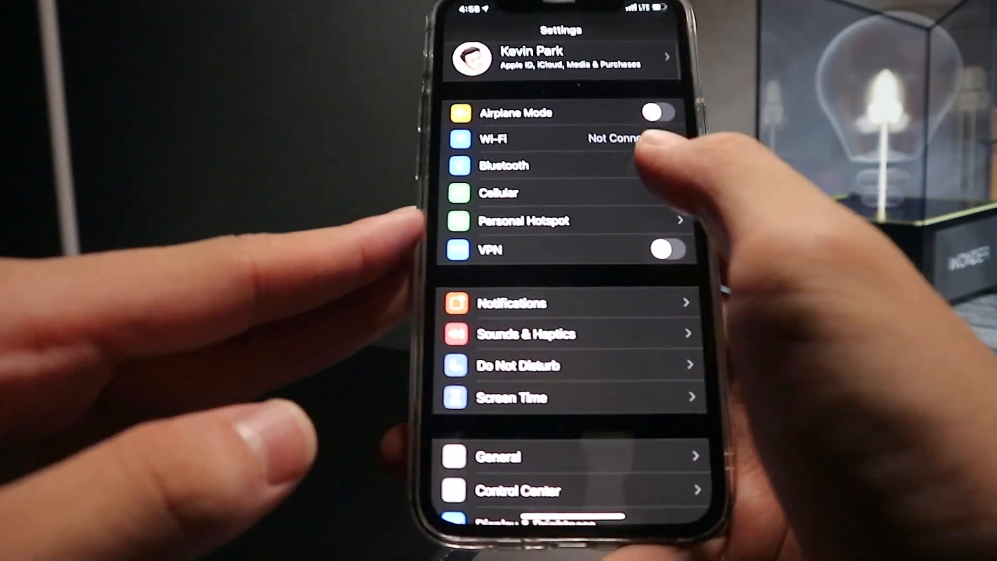
left_click(504, 165)
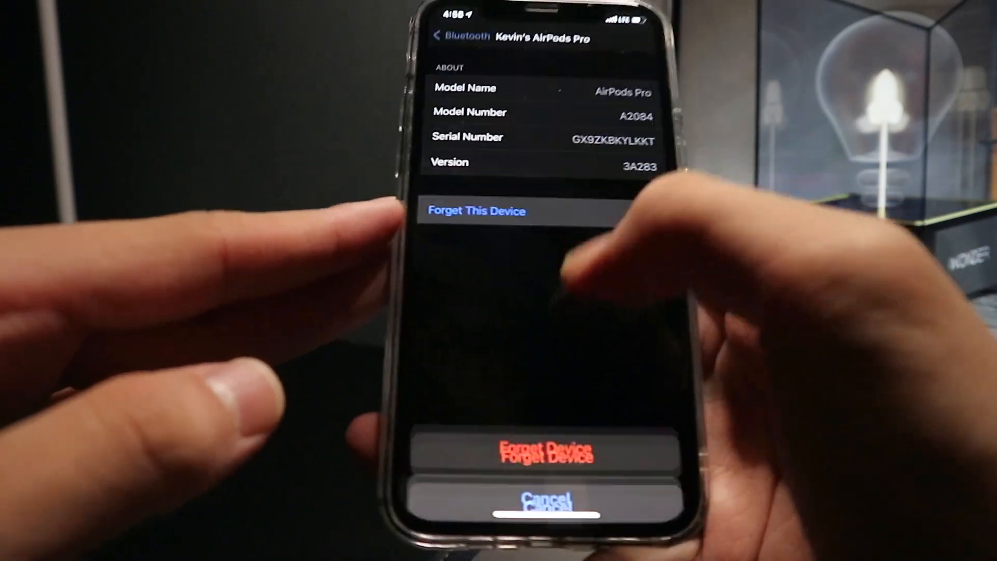
left_click(476, 211)
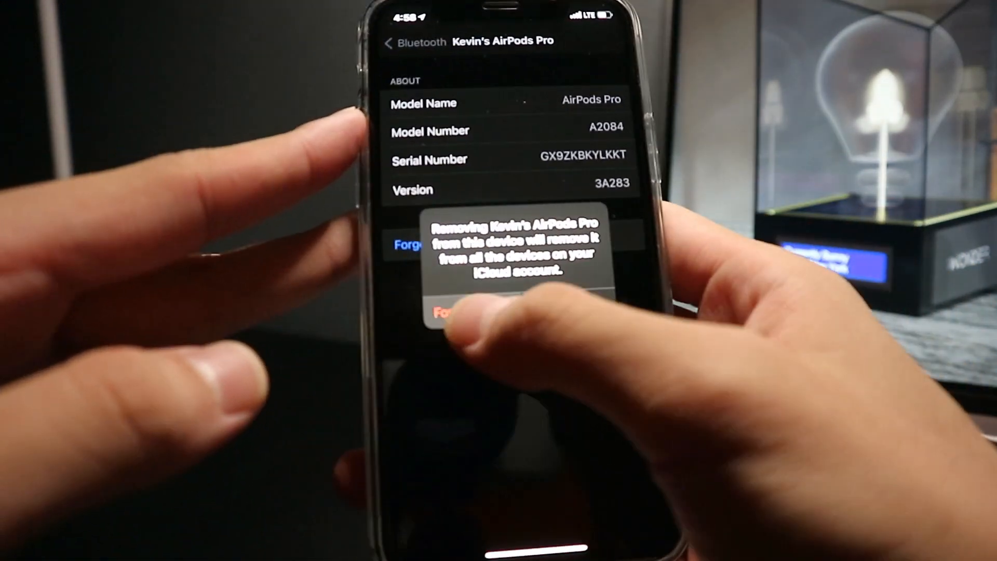
left_click(449, 311)
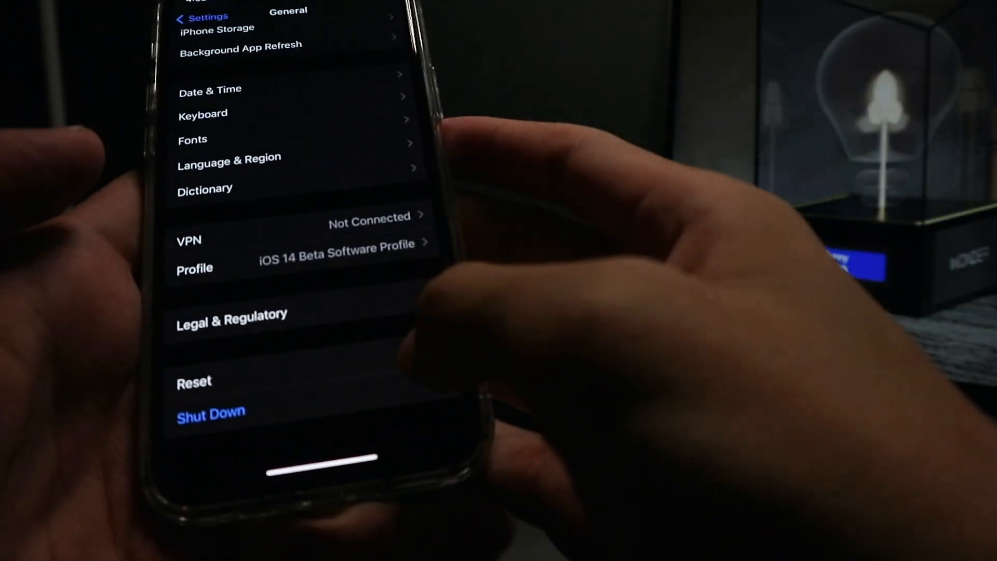
Show the Reset options at the bottom of General settings.
left_click(193, 381)
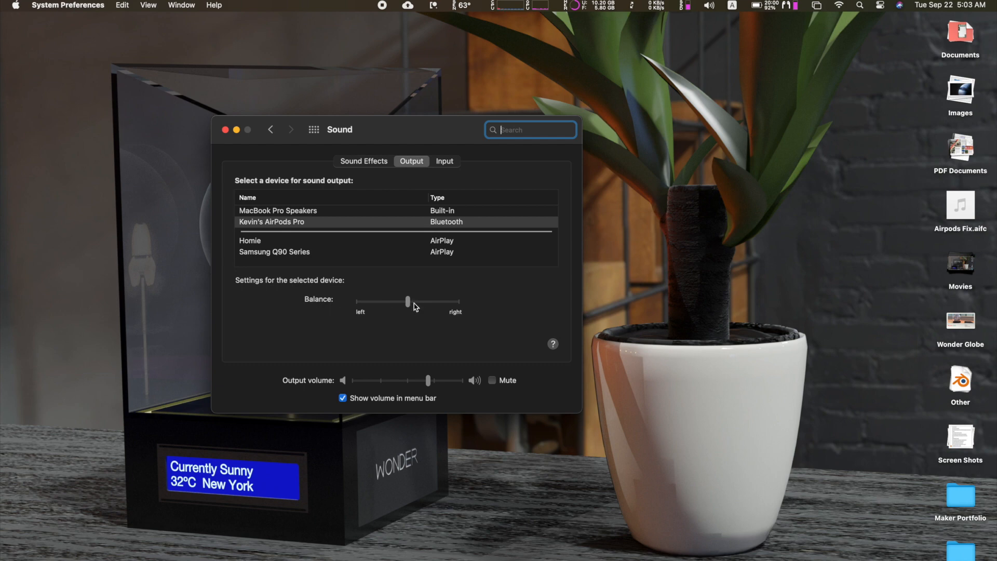
Test the AirPods Pro balance fully right and left, then centre it.
left_click_drag(407, 301, 456, 301)
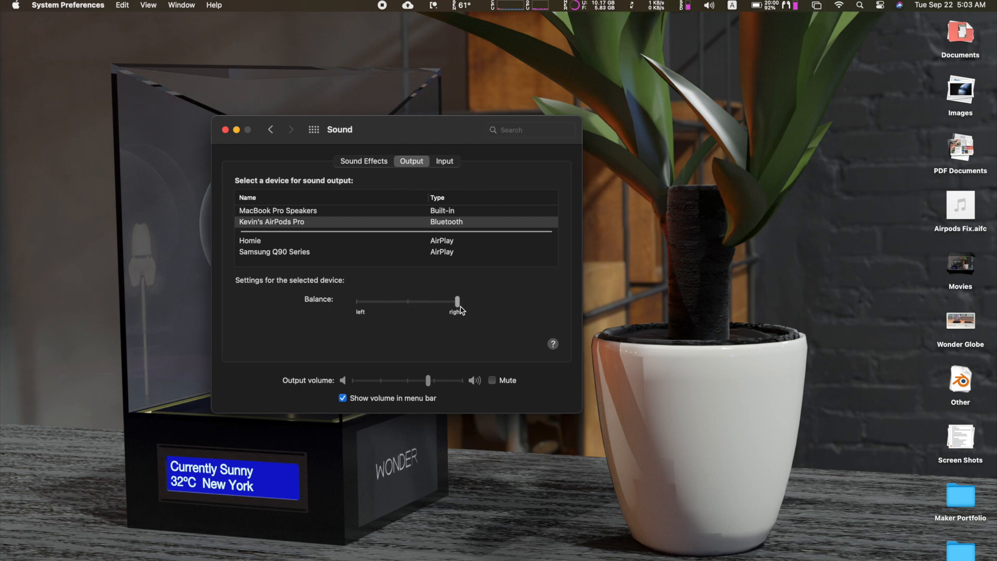
left_click_drag(457, 301, 358, 301)
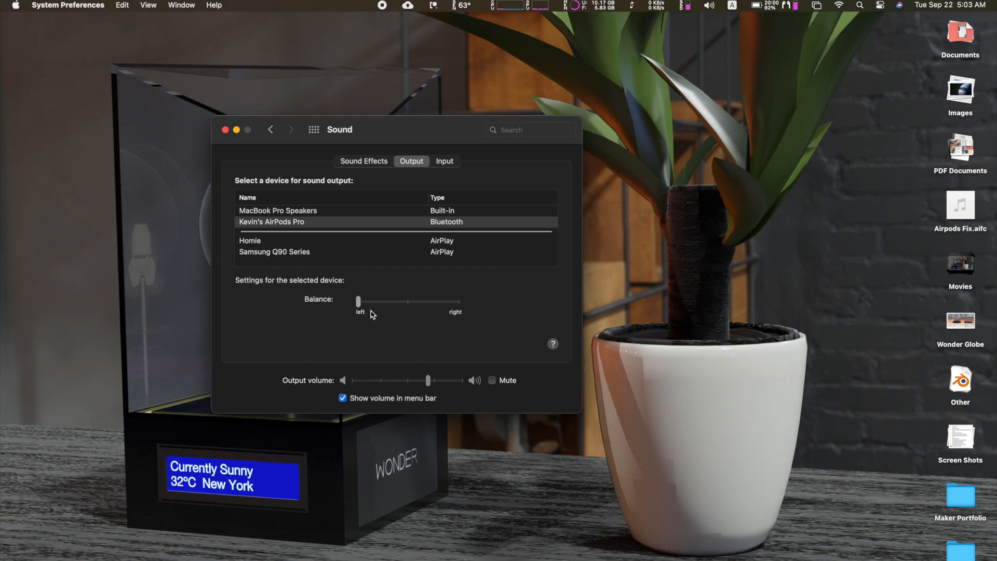
left_click_drag(358, 301, 407, 301)
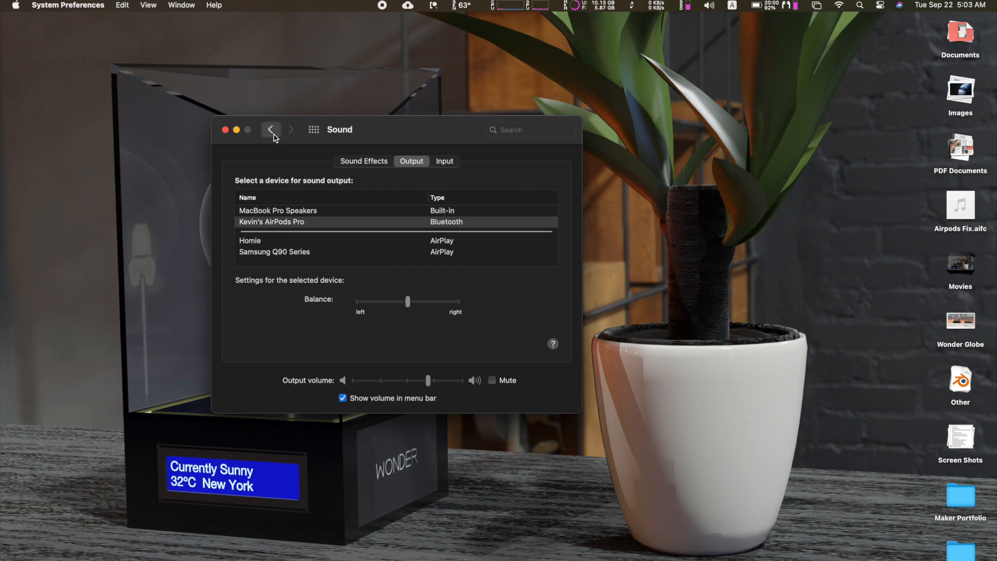
Check the AirPods Pro in the Bluetooth devices list, then close System Preferences.
left_click(270, 130)
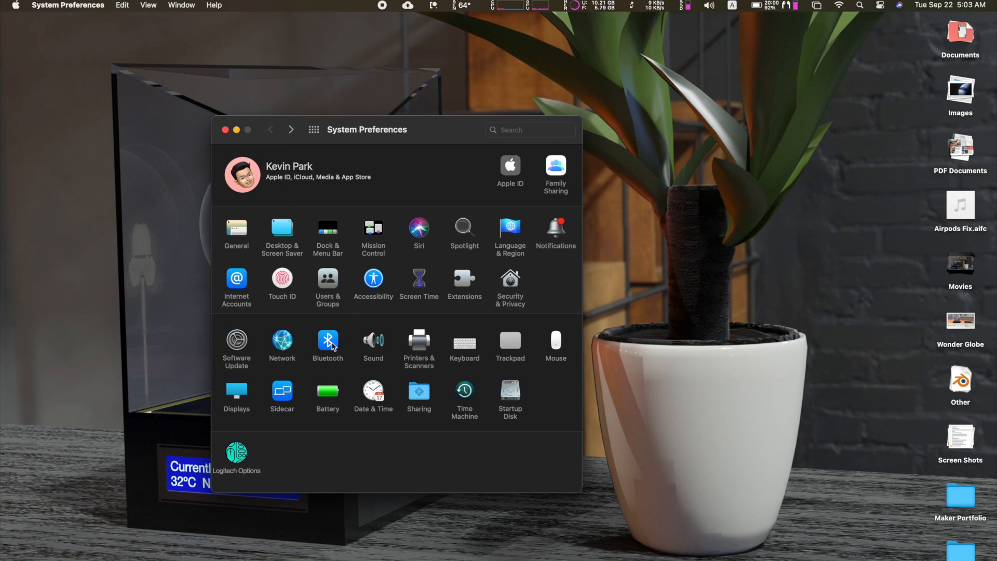
left_click(327, 340)
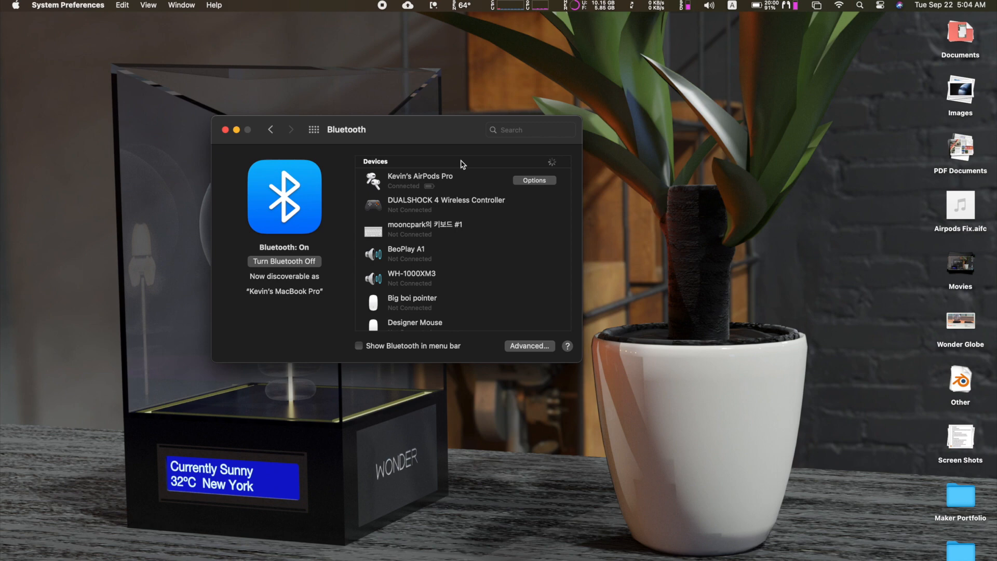
left_click(224, 130)
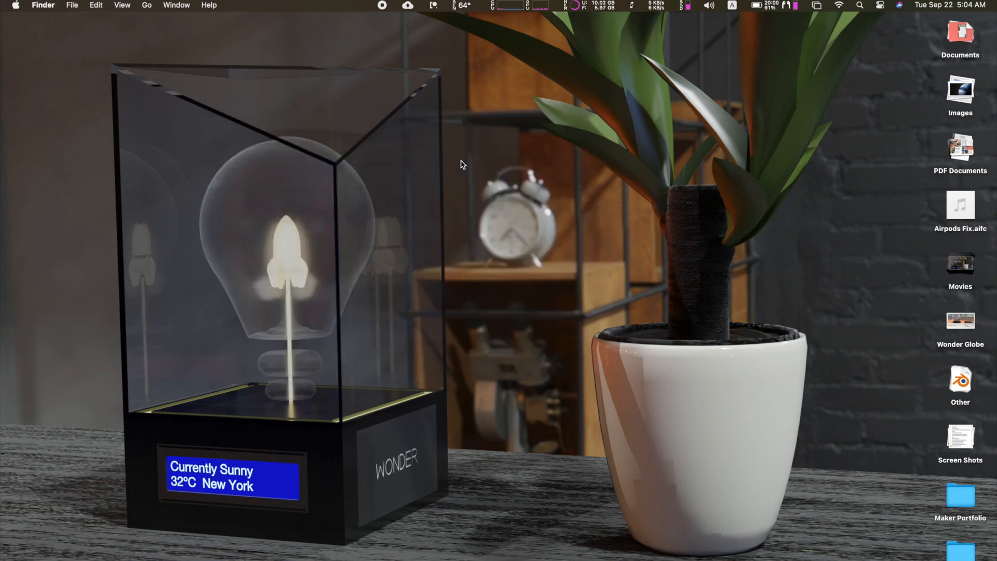